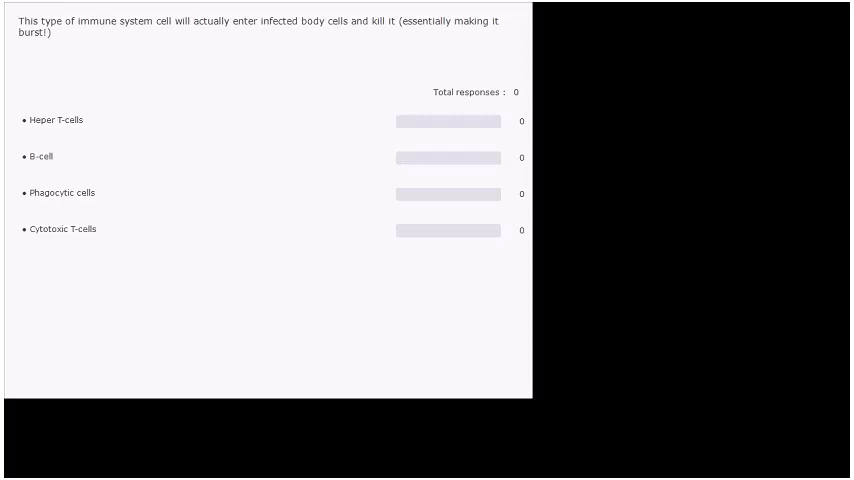
# - Advance the poll from the immune-cell question to the pathogen-resistance question with zero responses
pyautogui.click(64, 228)
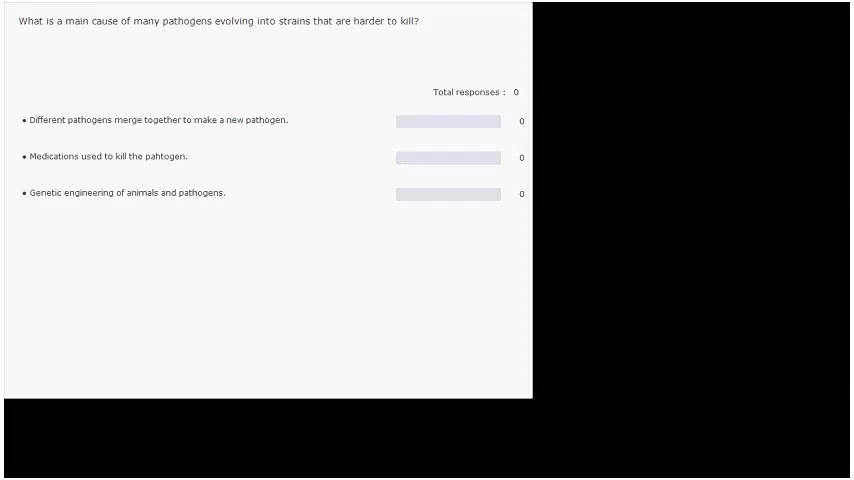
pyautogui.click(118, 156)
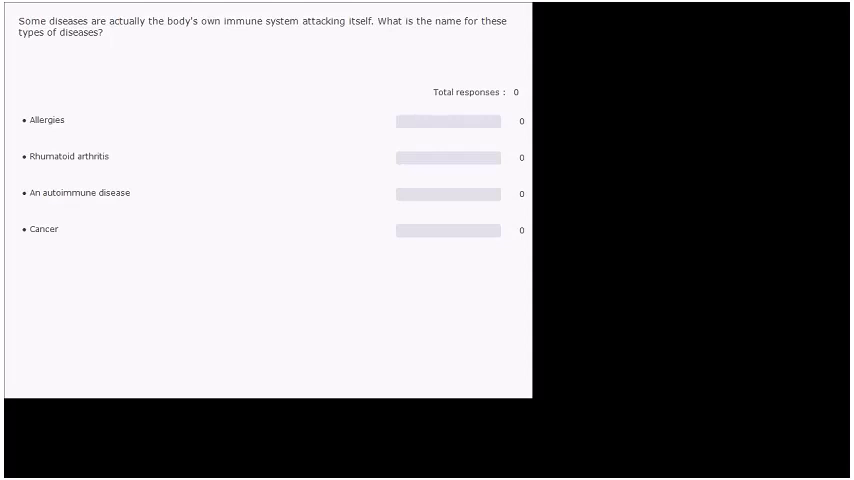
# - Reveal 'An autoimmune disease' as the correct answer, its bar filling with 1 response
pyautogui.click(80, 192)
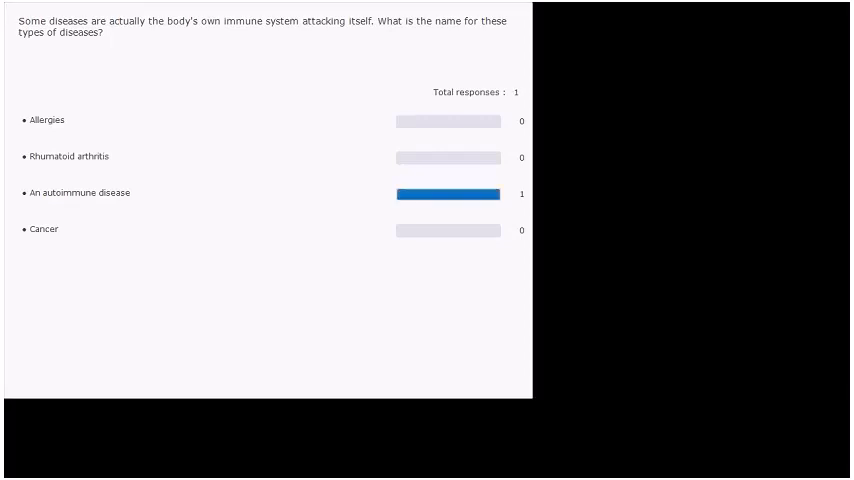